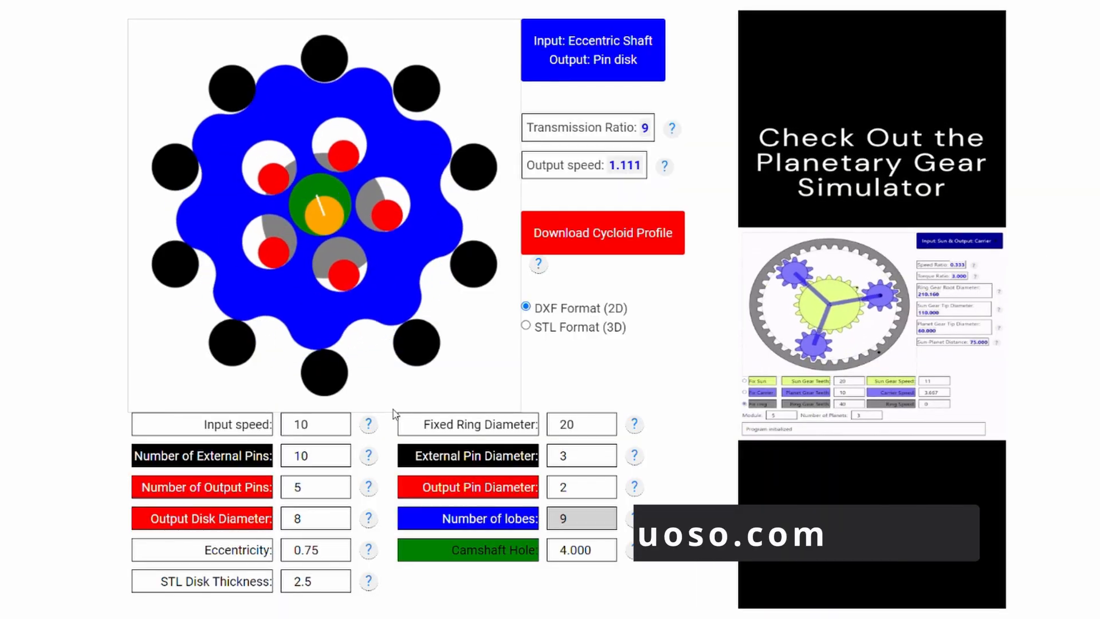
Step: Try several input speeds and raise external pins to 13 for a 12-lobe disc, ratio 12
left_click(334, 421)
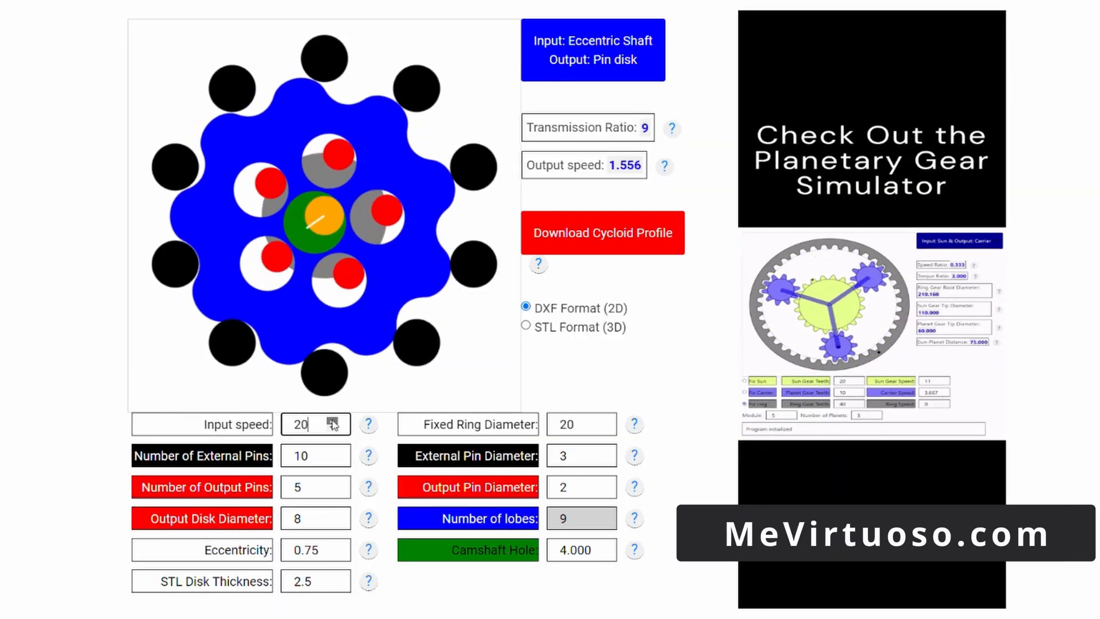
type("37")
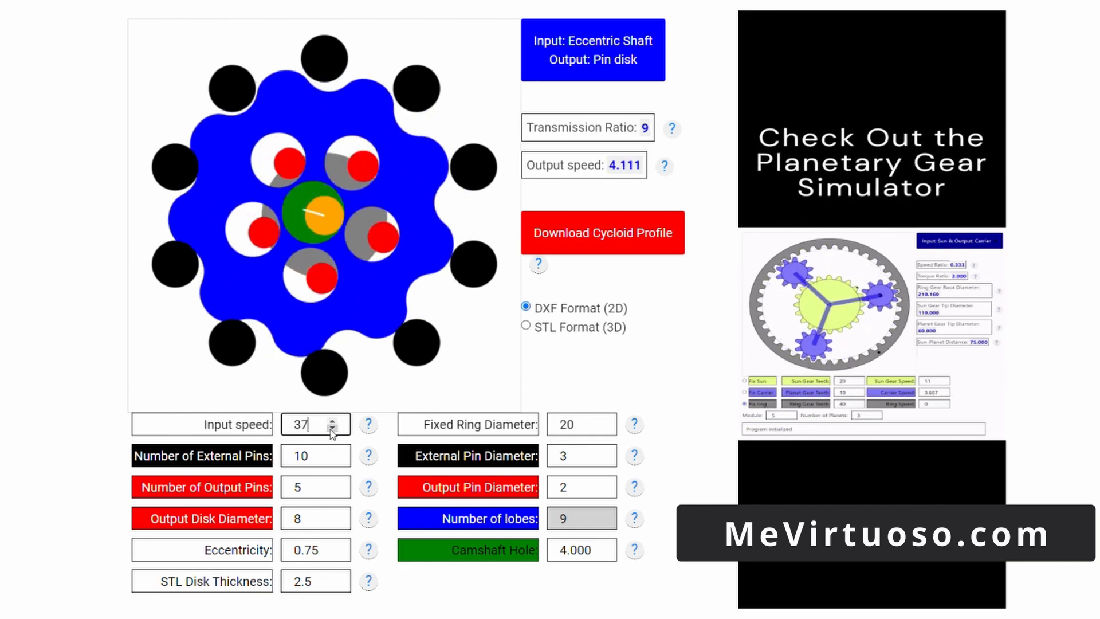
left_click(333, 452)
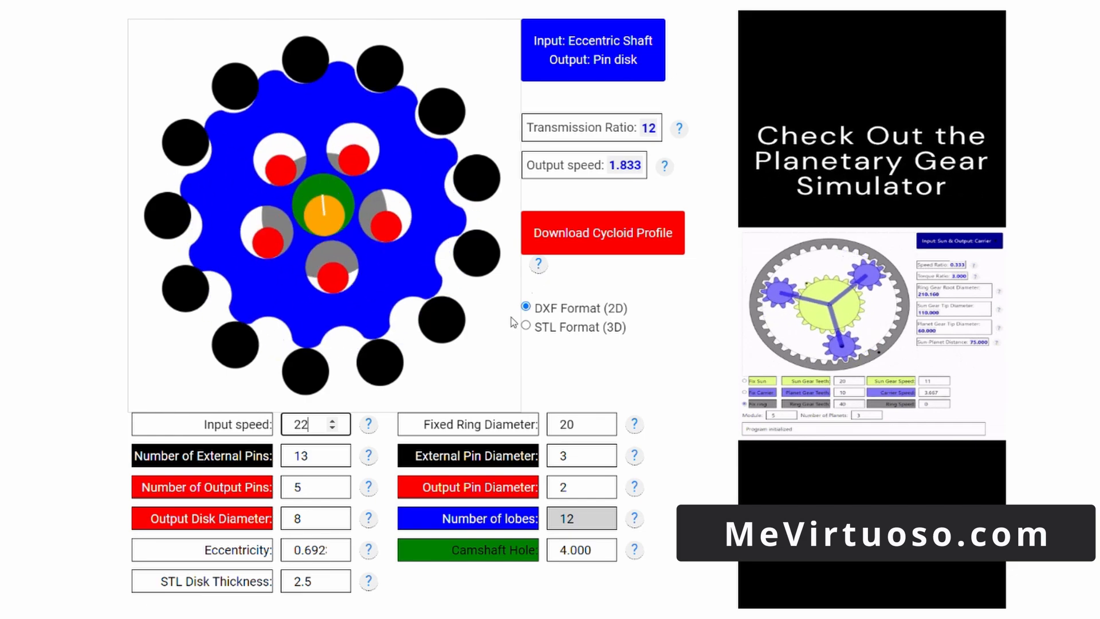
left_click(333, 430)
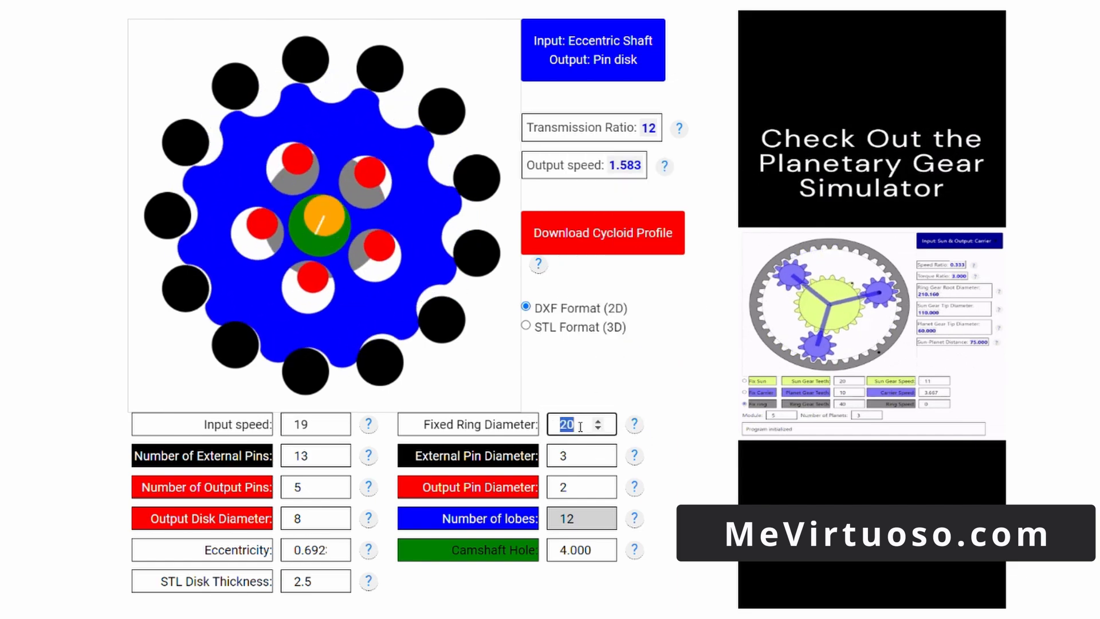
Step: Enter ring diameter 60, 21 external pins and output pin diameter 6 for a 20-lobe disc
type("50")
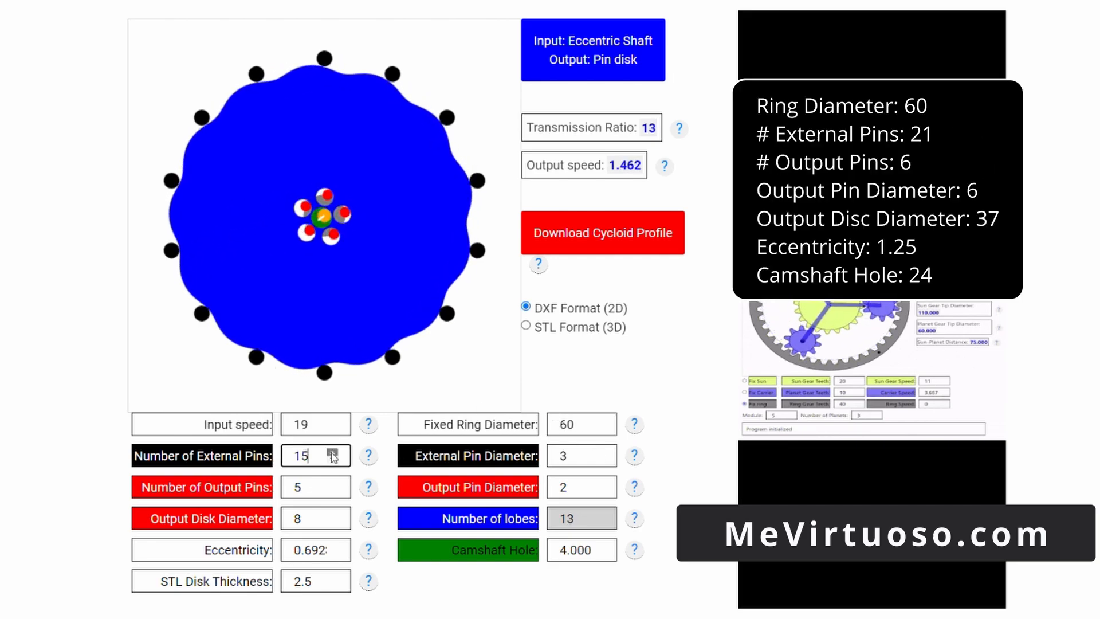
type("21")
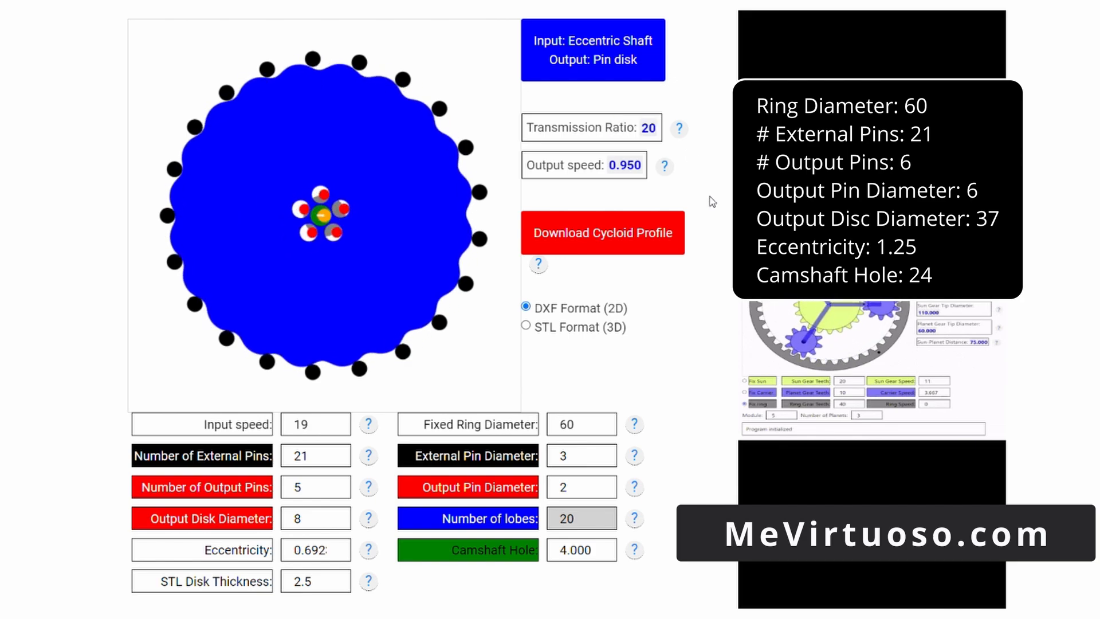
left_click(575, 487)
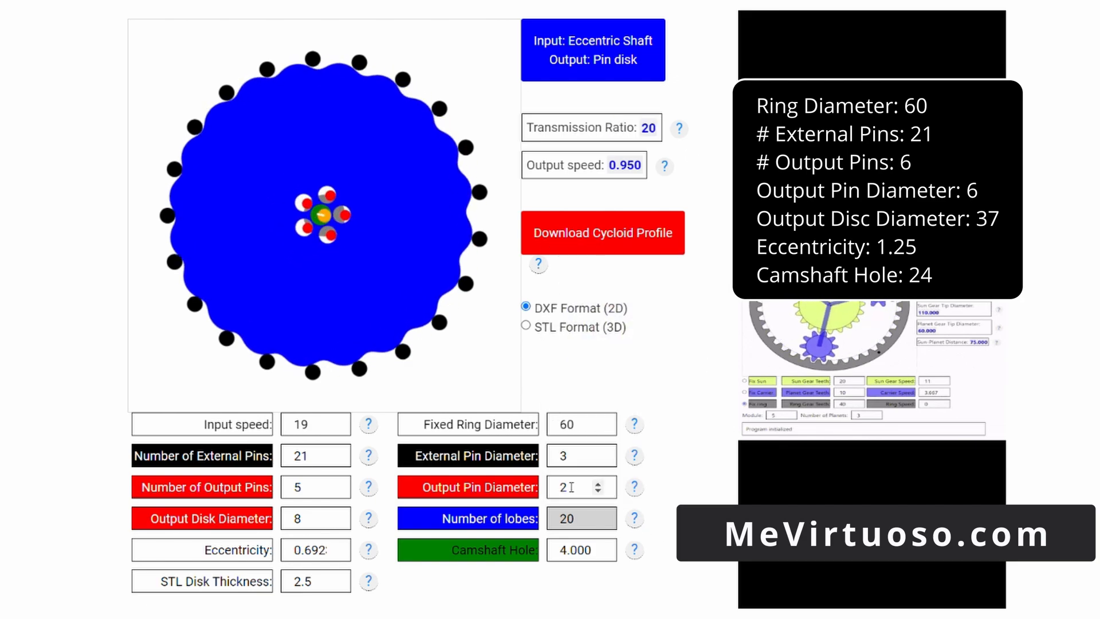
type("2.3")
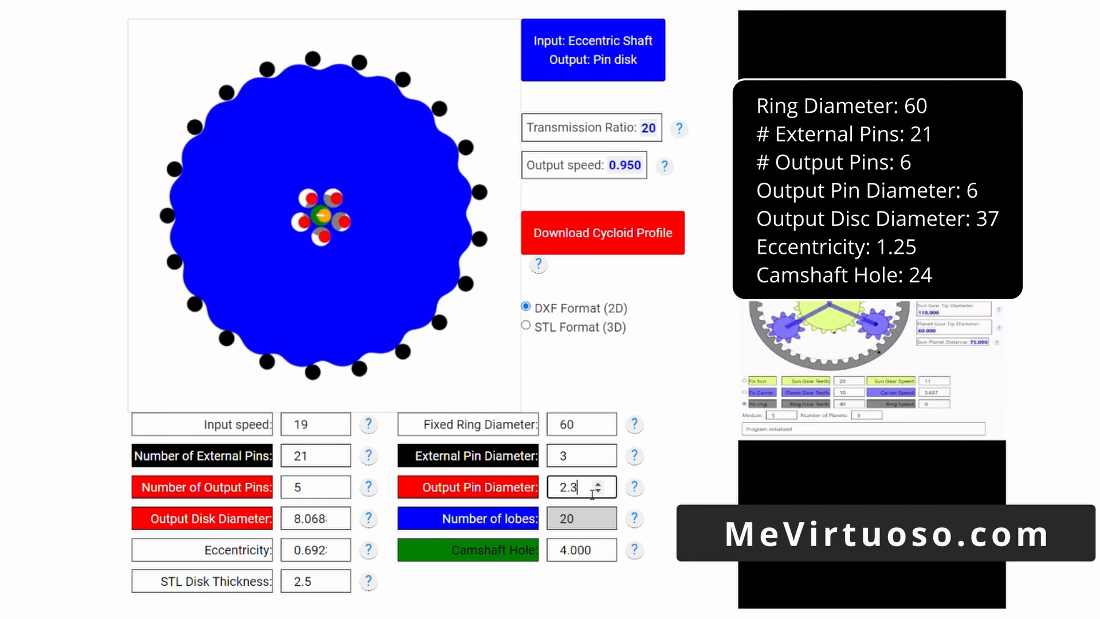
triple_click(581, 487)
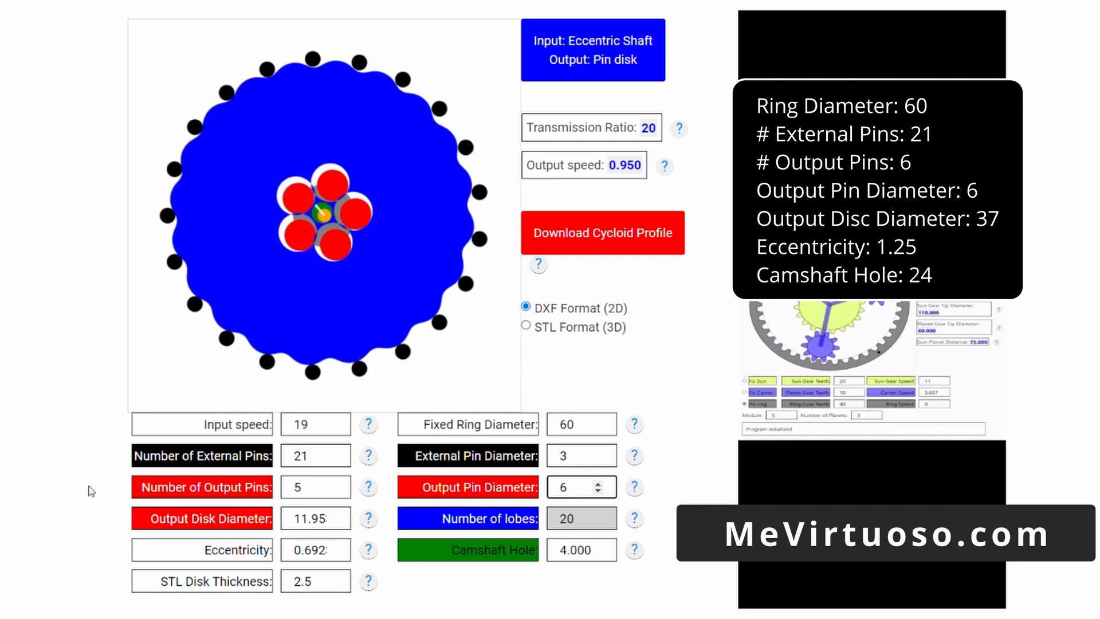
mouse_move(368, 487)
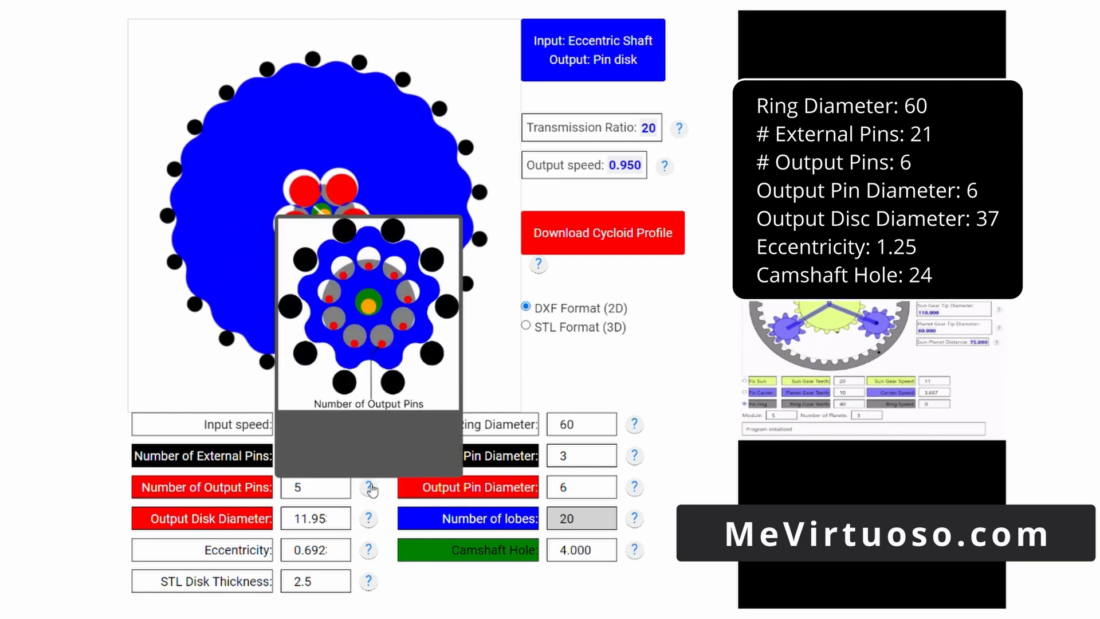
Step: Set output disc diameter 37, six output pins, camshaft hole 24, and review eccentricity
left_click(316, 487)
type("37")
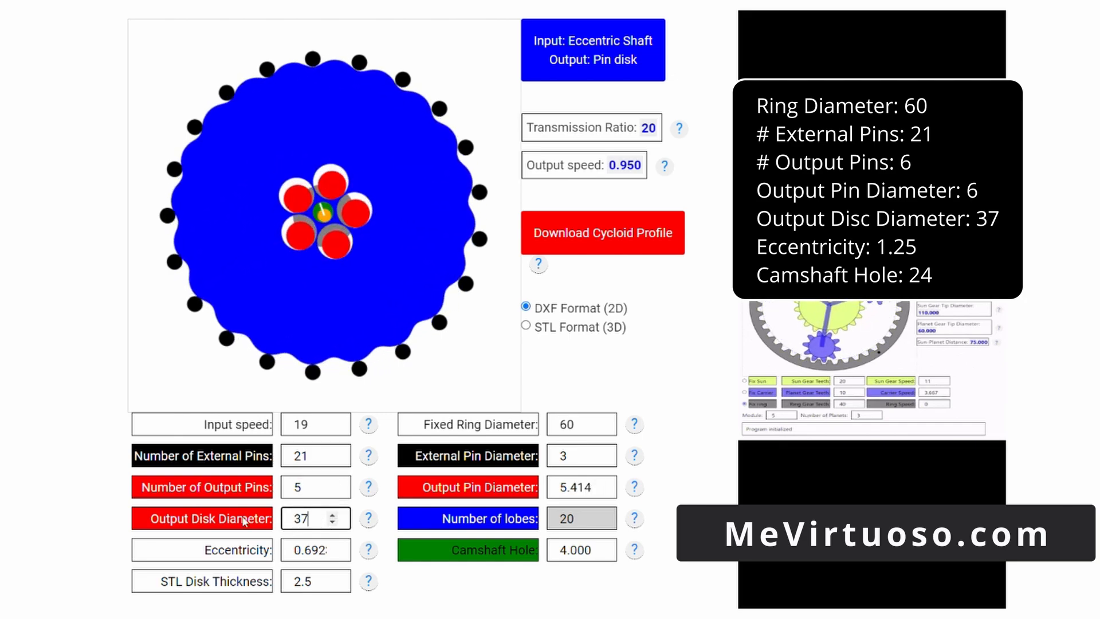
type("6")
left_click(581, 550)
type("24")
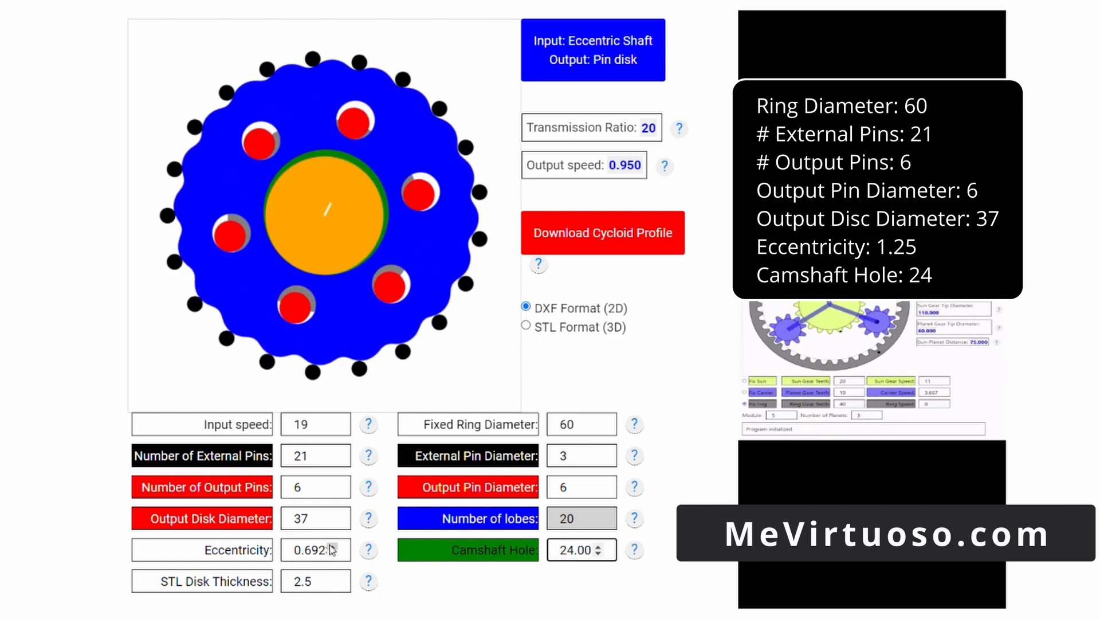
left_click(368, 548)
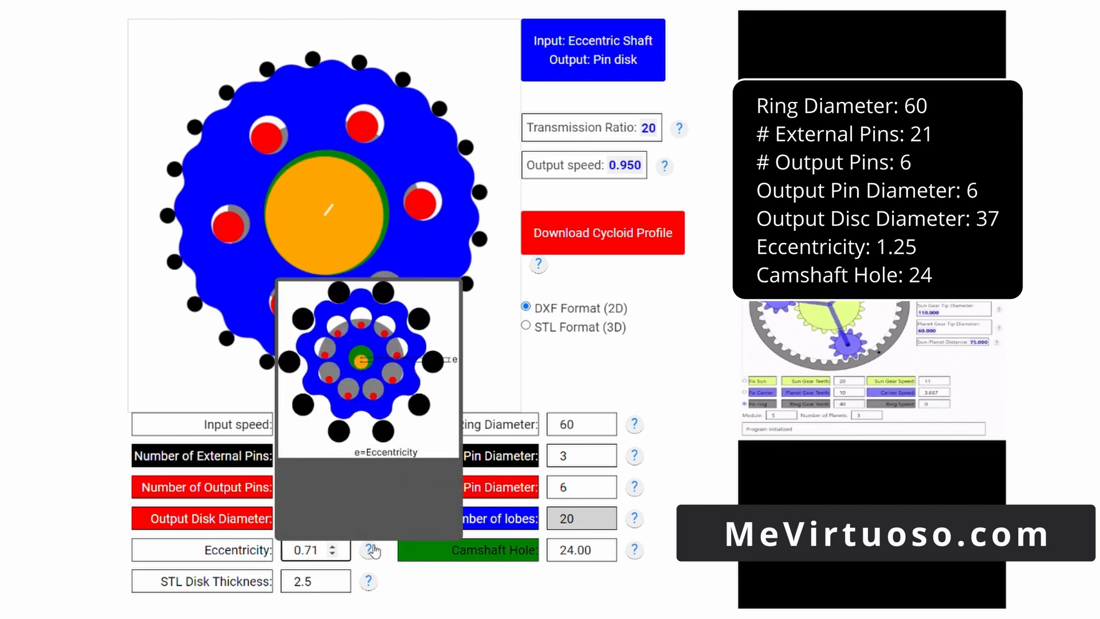
left_click(315, 550)
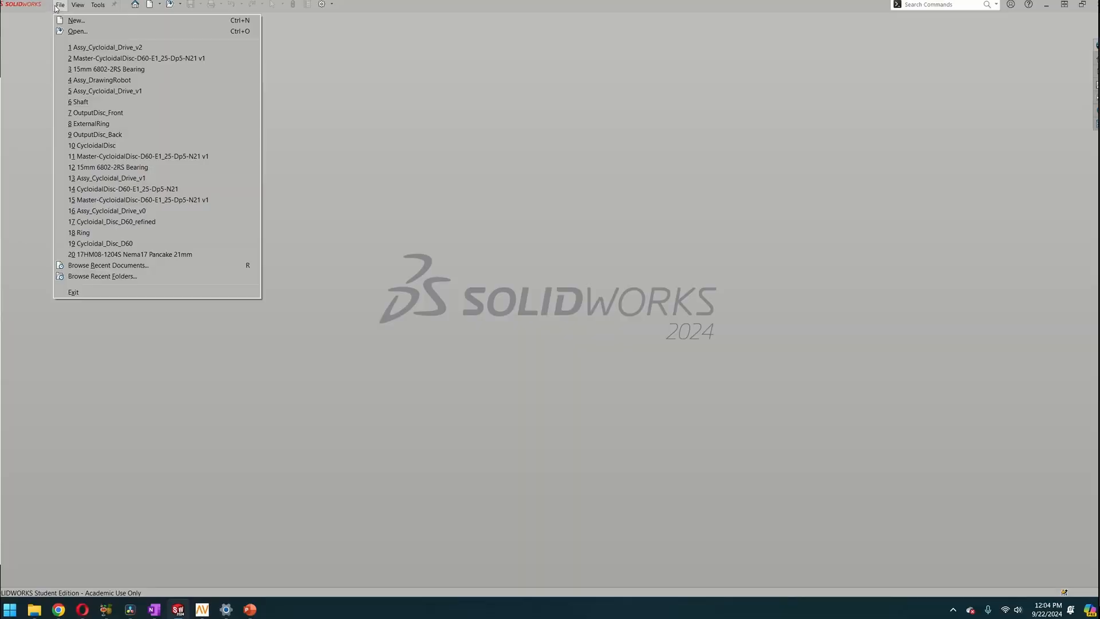
Step: Import the disc DXF from Downloads into a new part as a 2D sketch in millimeters
left_click(76, 31)
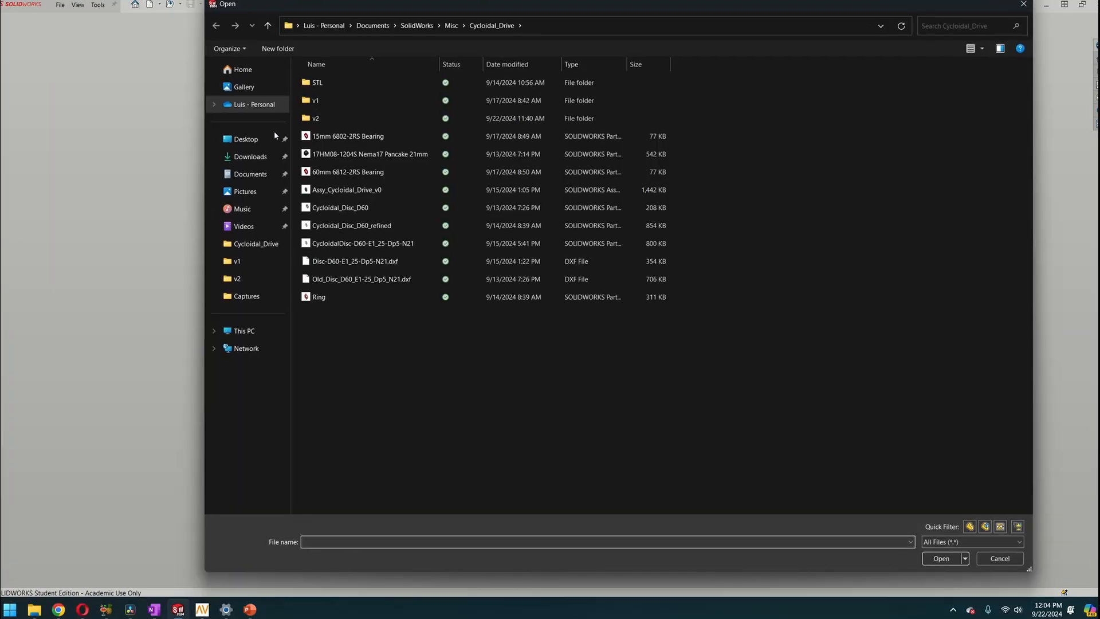
left_click(250, 157)
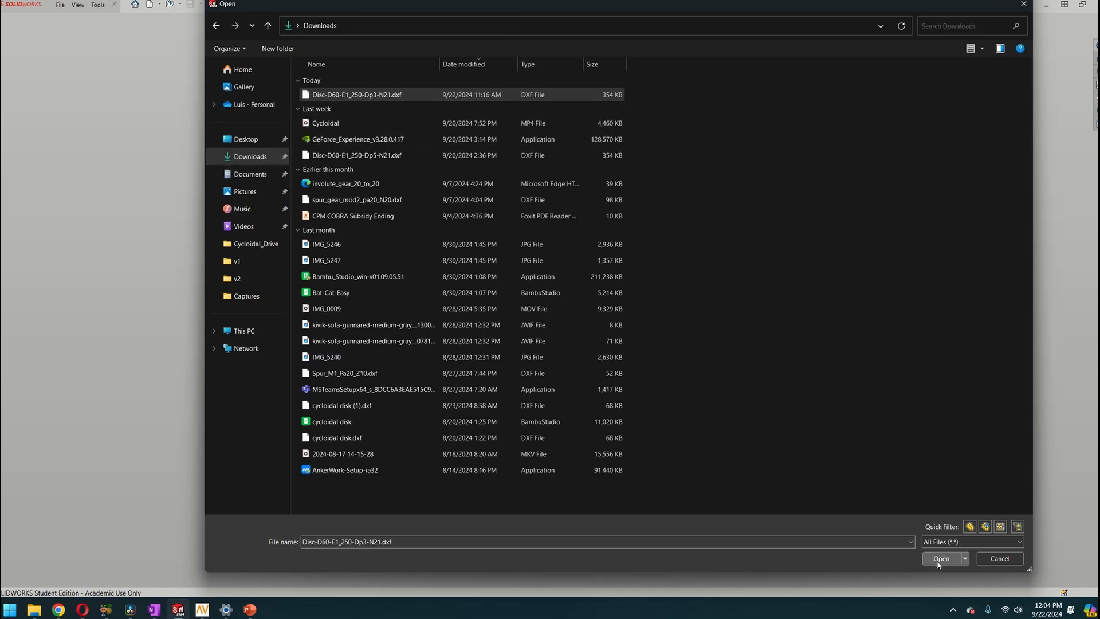
left_click(941, 558)
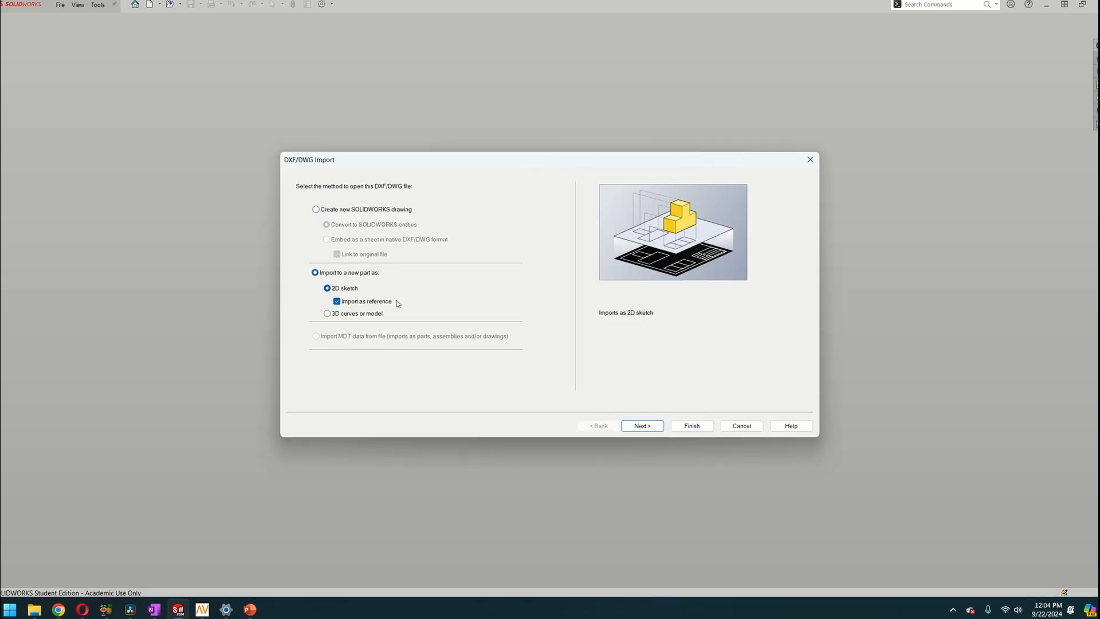
left_click(641, 425)
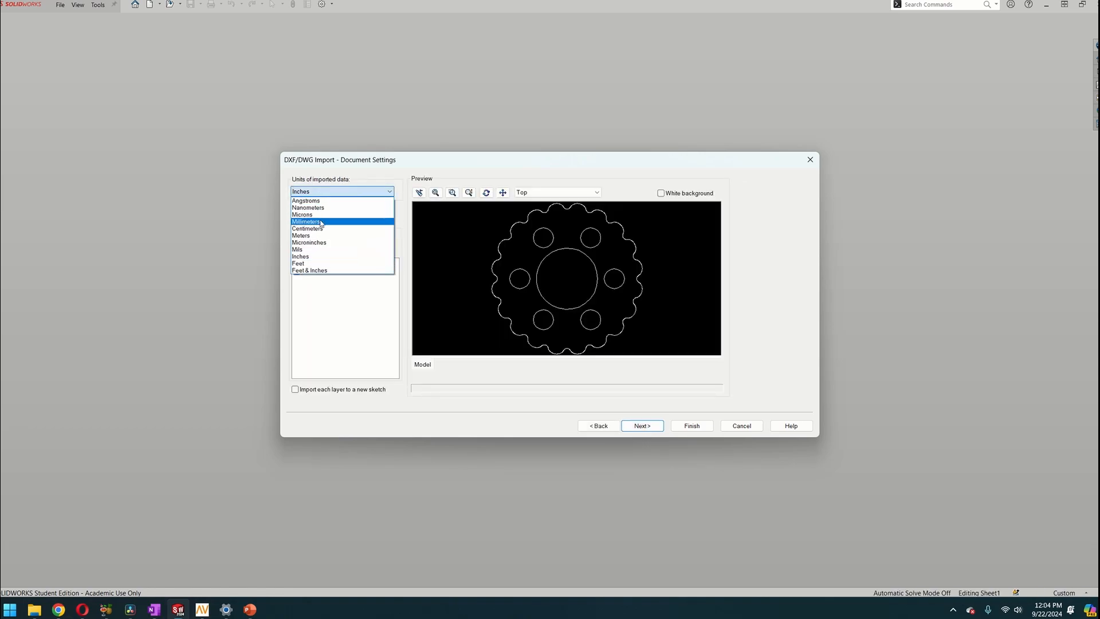
left_click(307, 221)
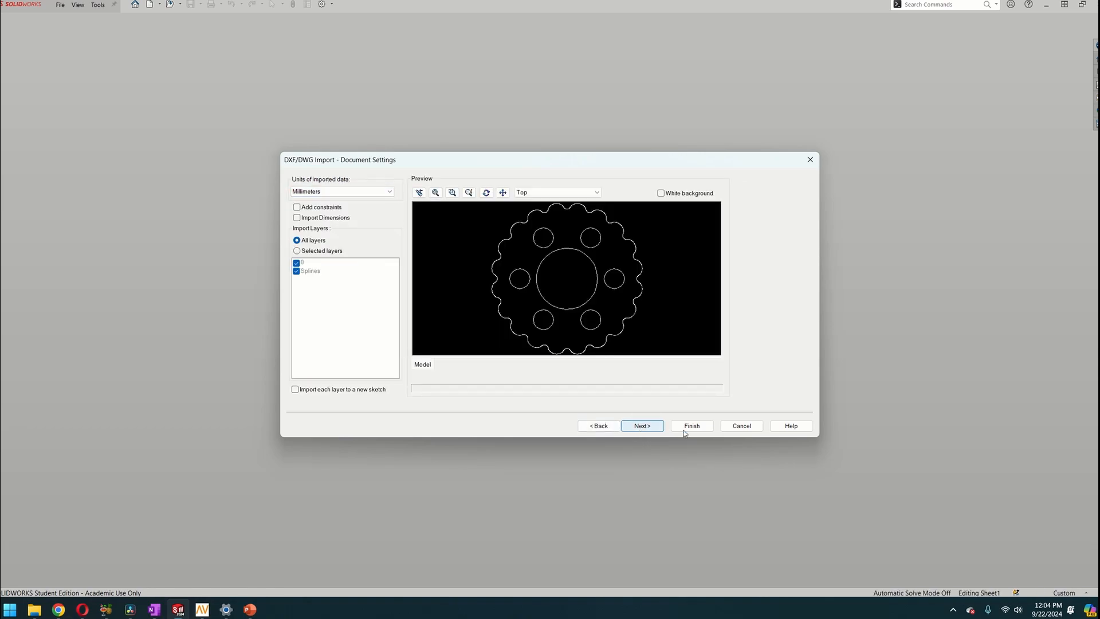
left_click(690, 425)
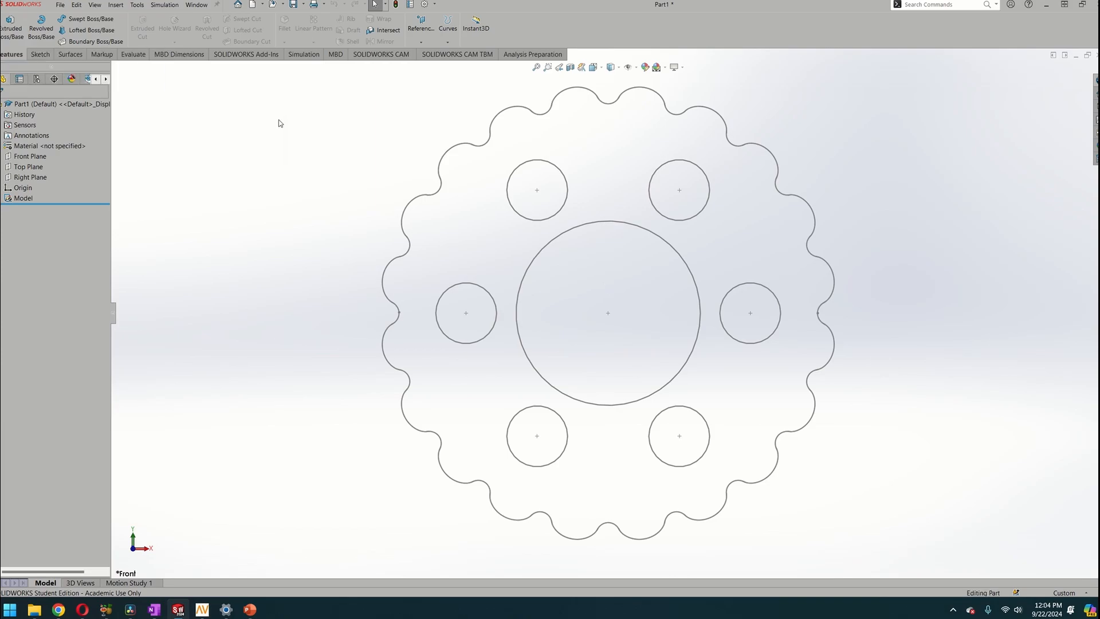
Step: Extrude the imported disc sketch as a blind 10 mm boss into a solid cycloidal disc
left_click(23, 198)
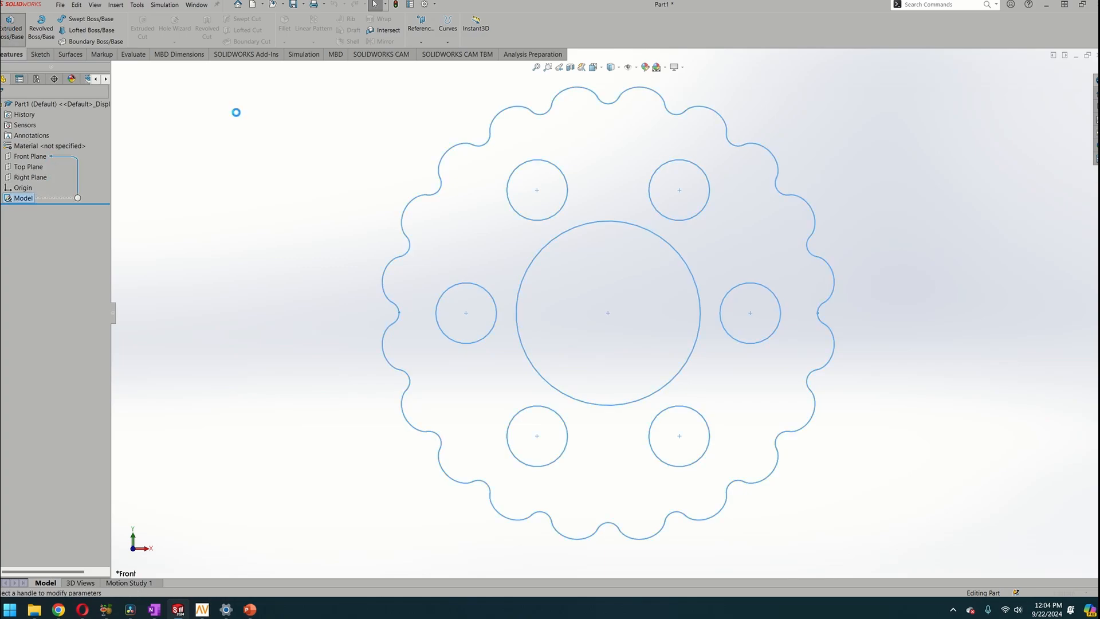
left_click(11, 28)
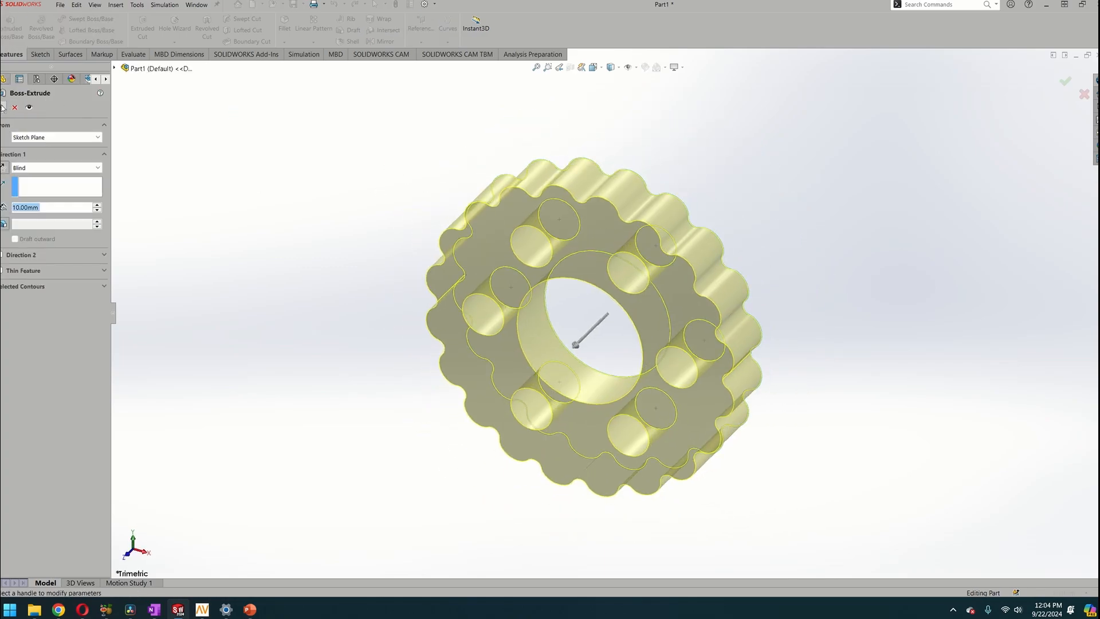
left_click(1064, 82)
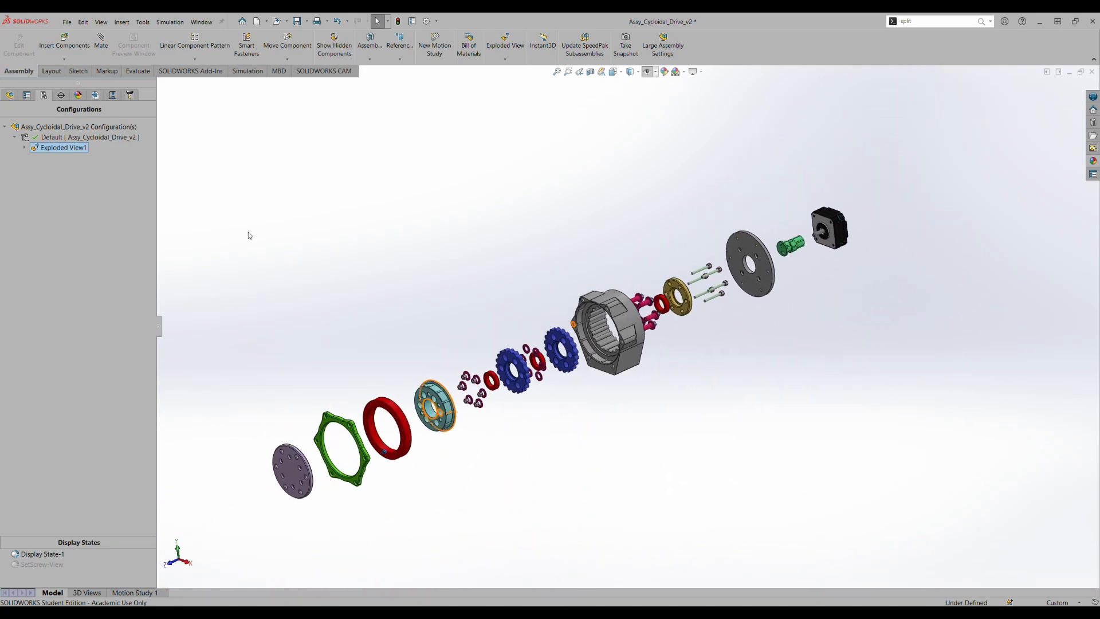
Step: Collapse Exploded View1 so the drive assembly returns to its assembled form
double_click(63, 148)
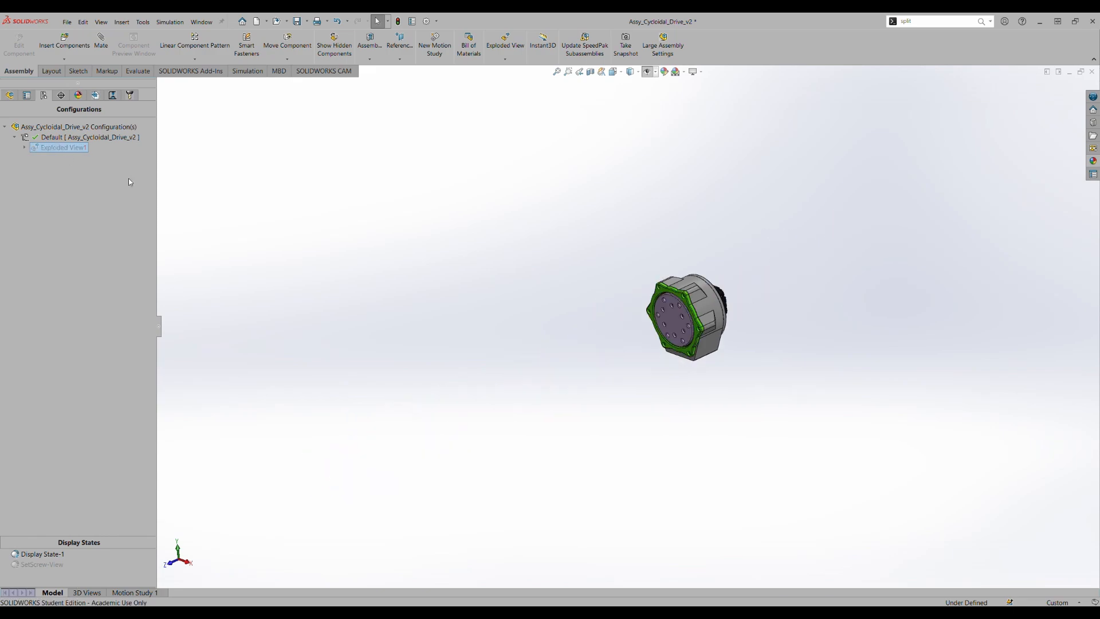